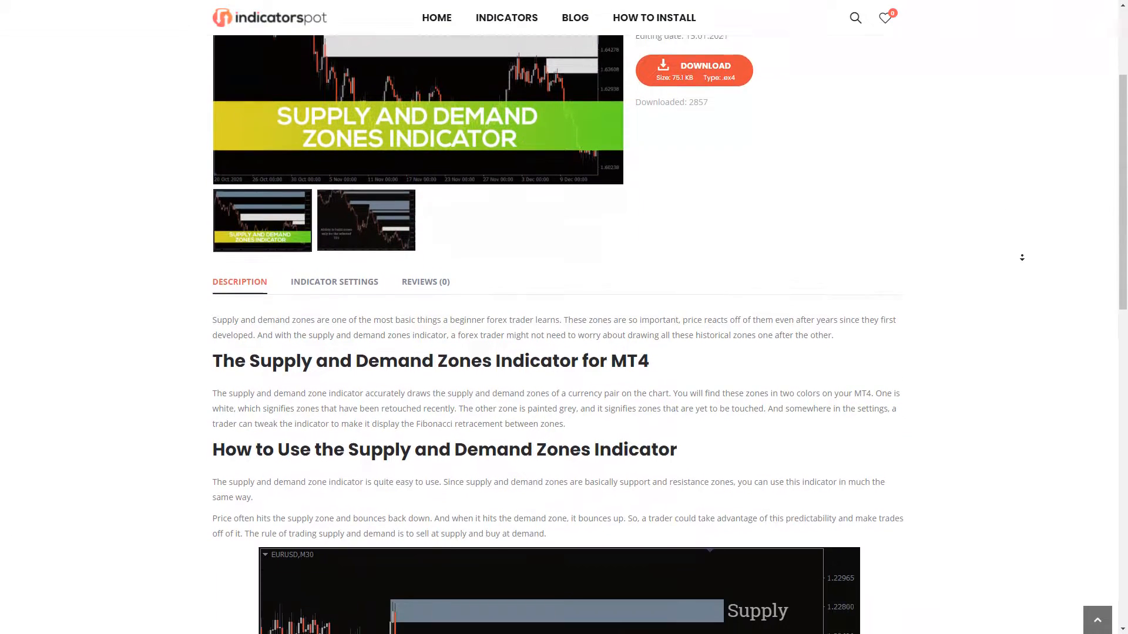
# Scroll the indicatorspot Supply and Demand Zones page and download the indicator file
pyautogui.scroll(-3)
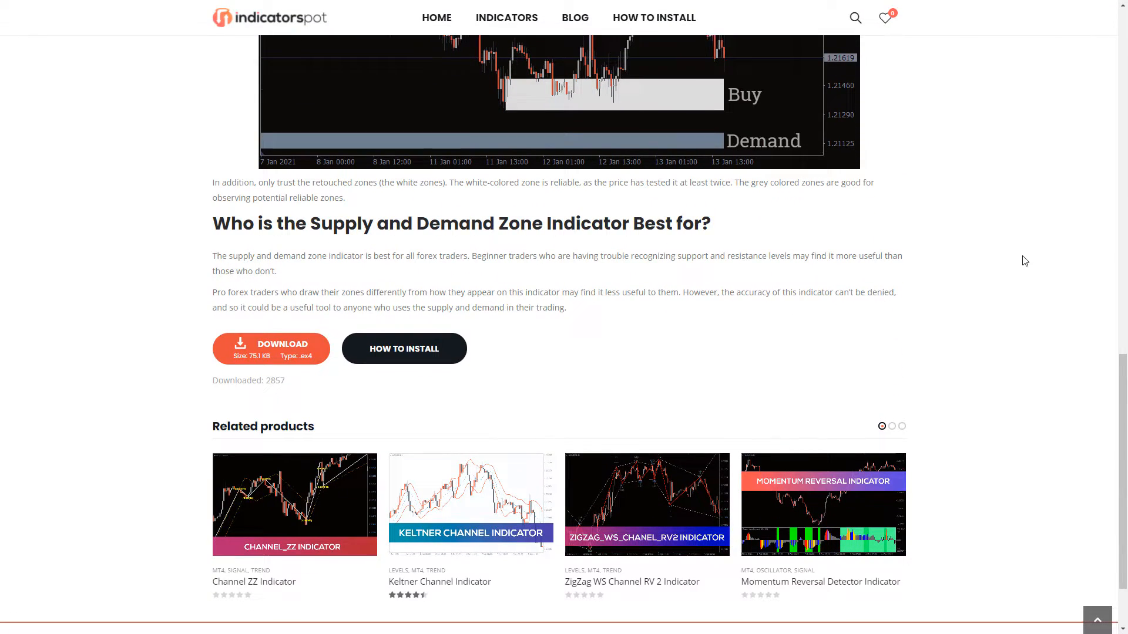
pyautogui.click(271, 349)
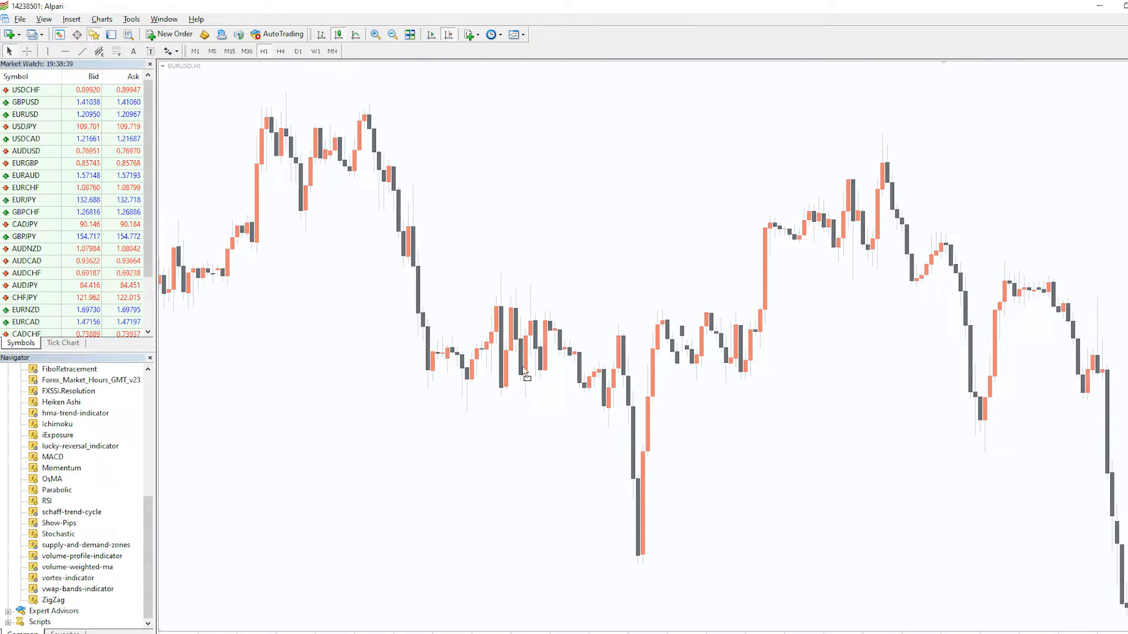
# Attach supply-and-demand-zones to the EURUSD hourly chart with Allow DLL imports ticked
pyautogui.doubleClick(85, 546)
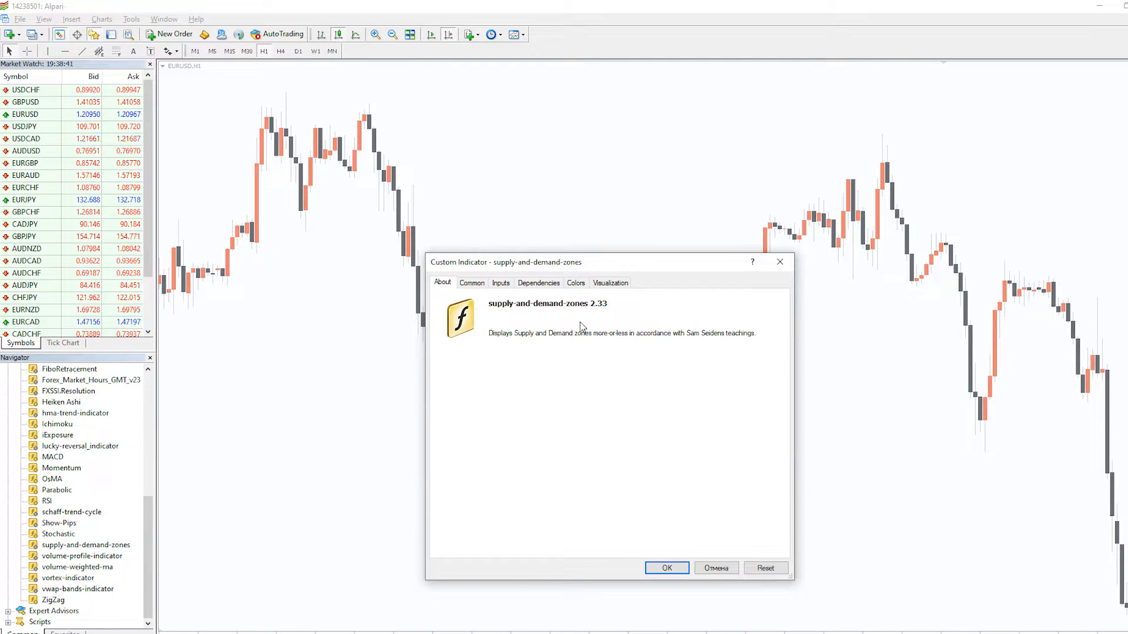
pyautogui.moveTo(487, 308)
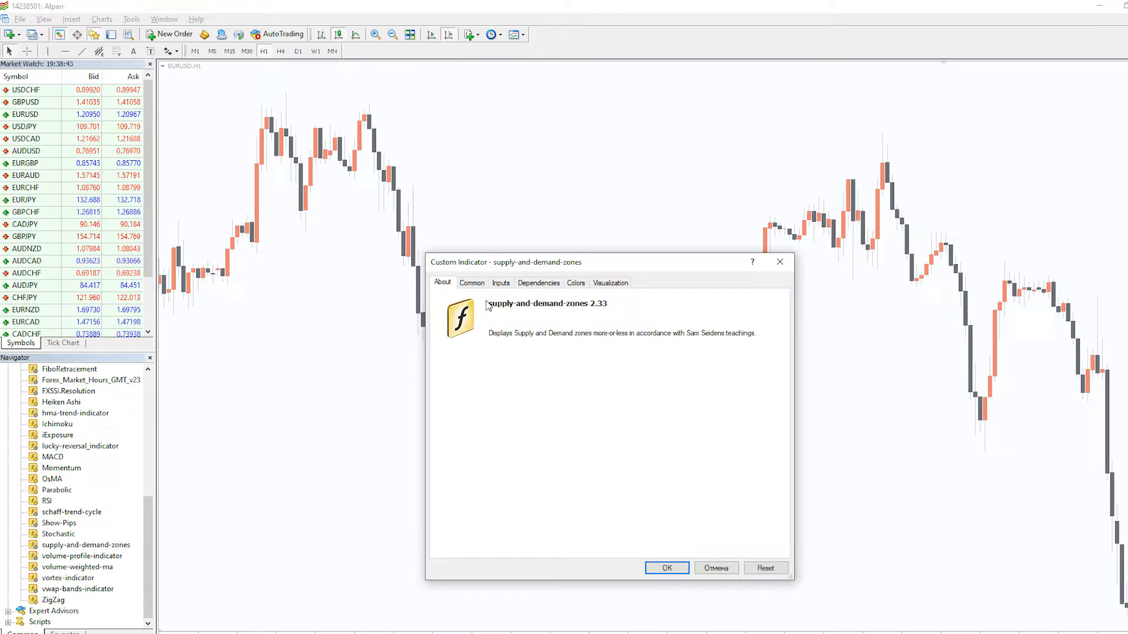
pyautogui.click(471, 282)
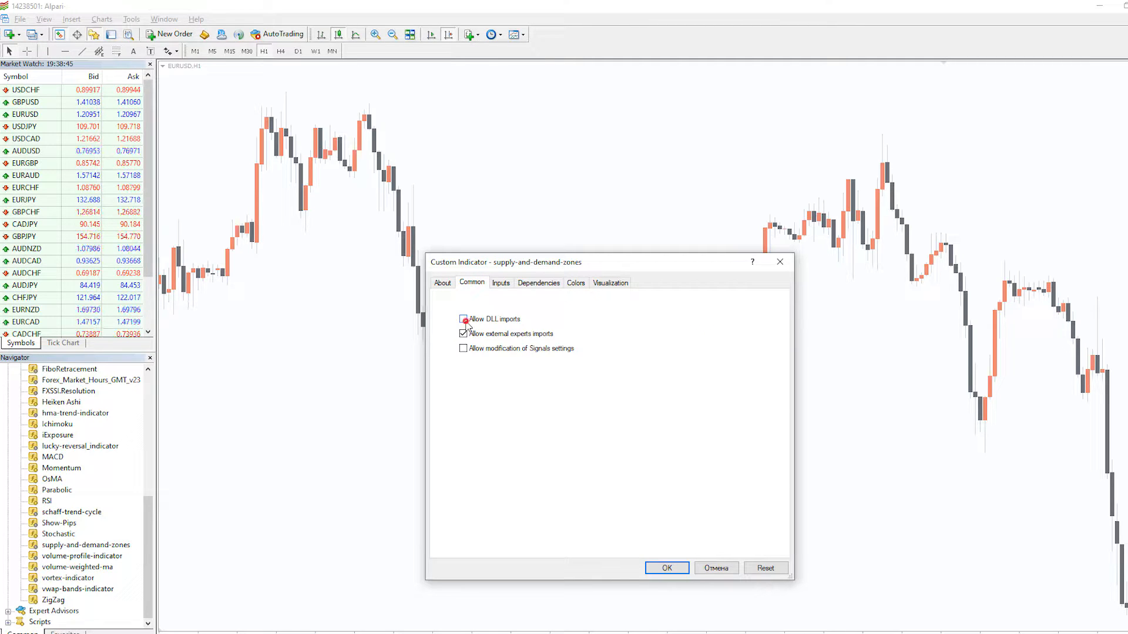
pyautogui.click(463, 318)
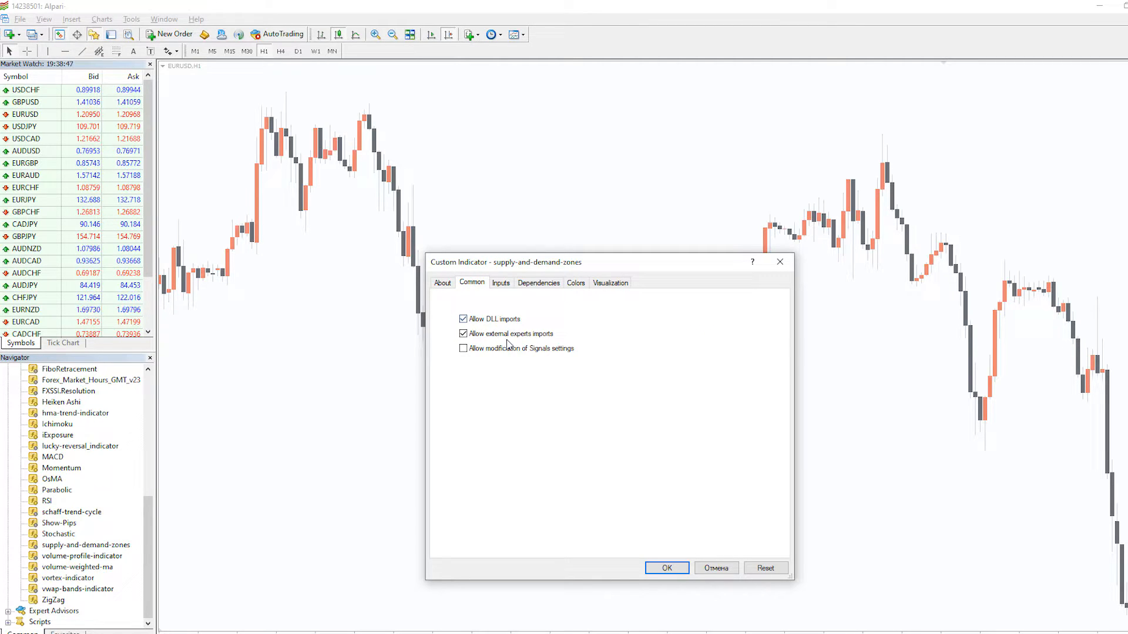
pyautogui.click(665, 568)
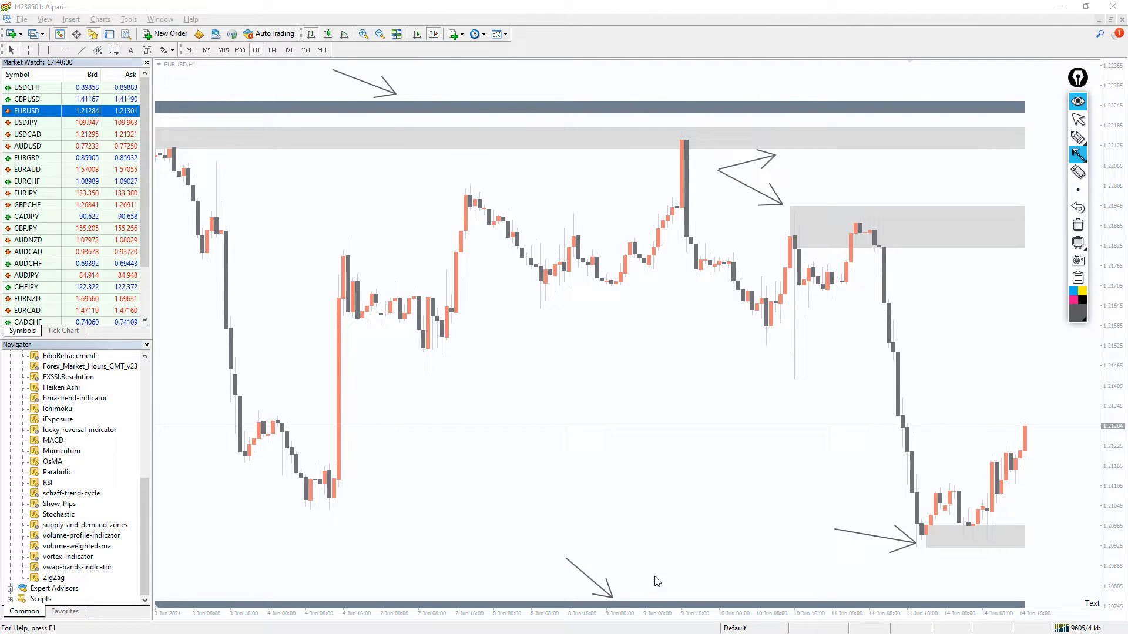
pyautogui.moveTo(900, 486)
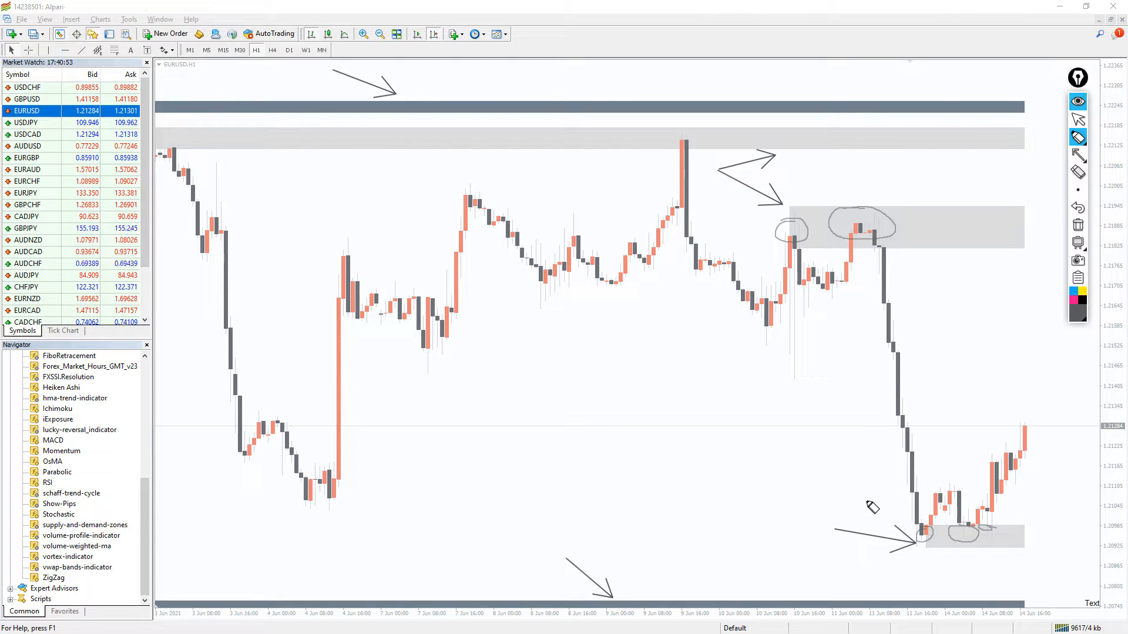
pyautogui.moveTo(646, 461)
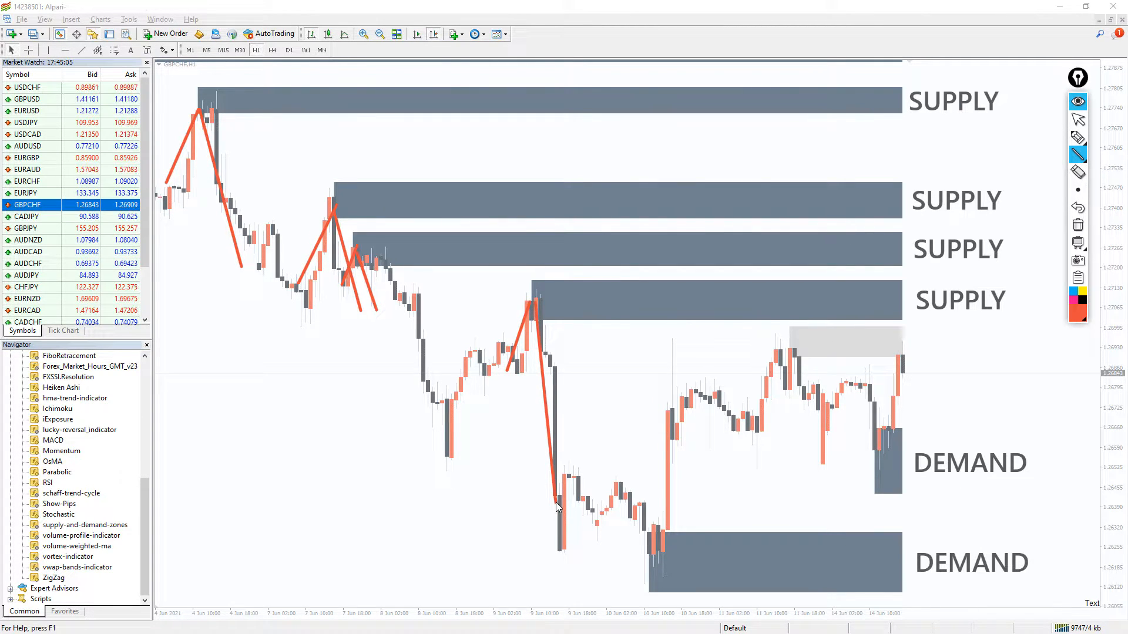
# Draw three overlay-pen lines marking the lower demand zone and upper zones
pyautogui.moveTo(622, 507); pyautogui.dragTo(665, 590)
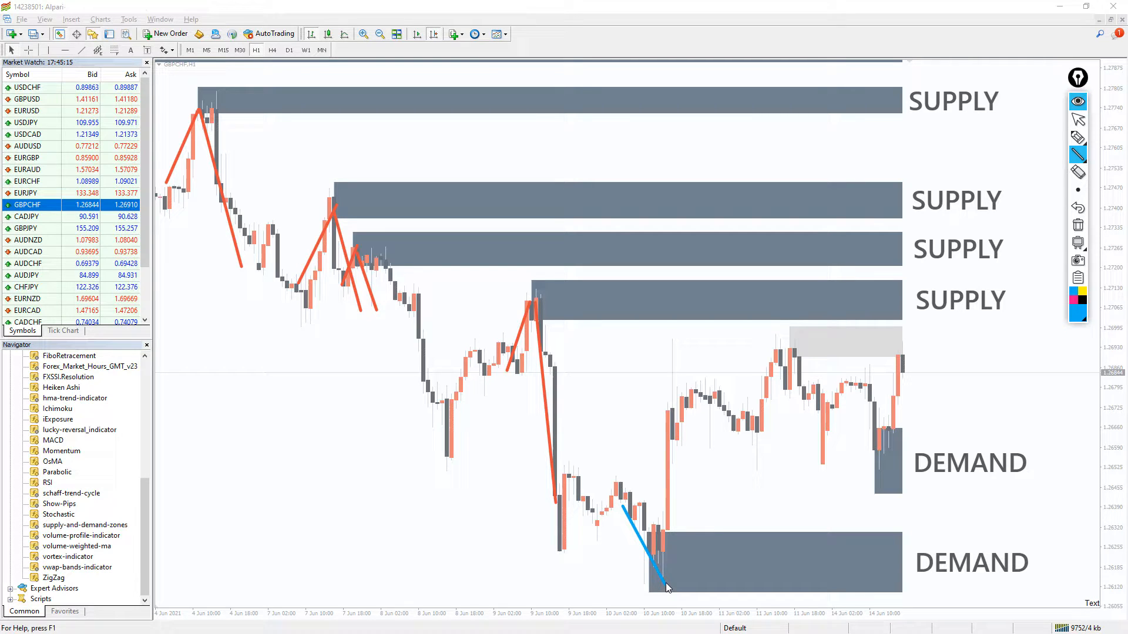
pyautogui.moveTo(662, 586); pyautogui.dragTo(680, 457)
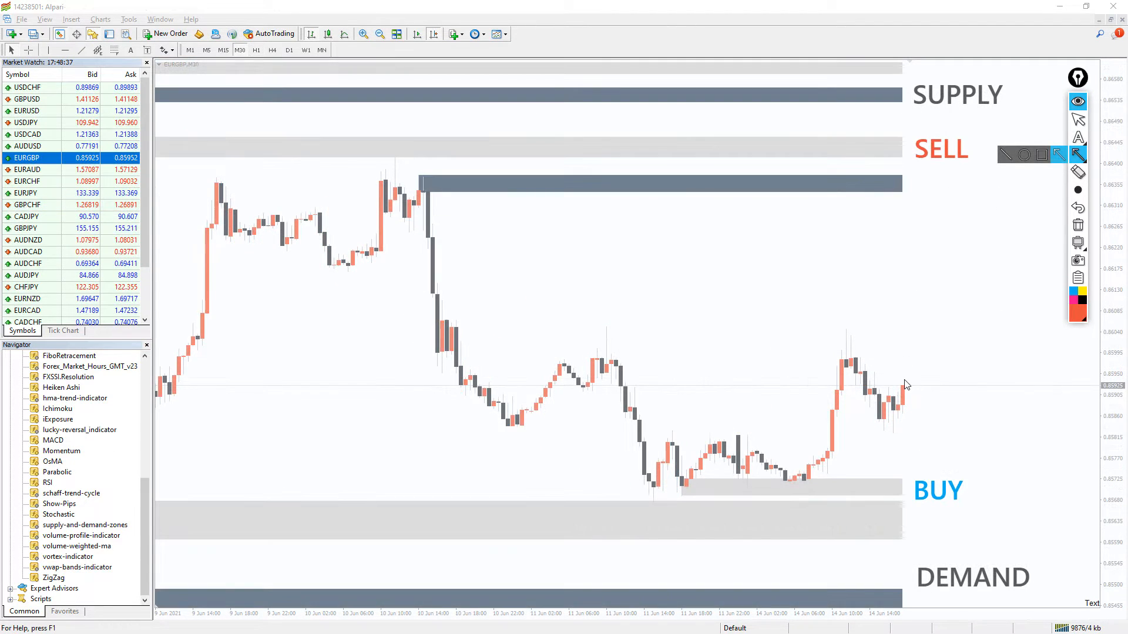
pyautogui.moveTo(905, 385); pyautogui.dragTo(935, 176)
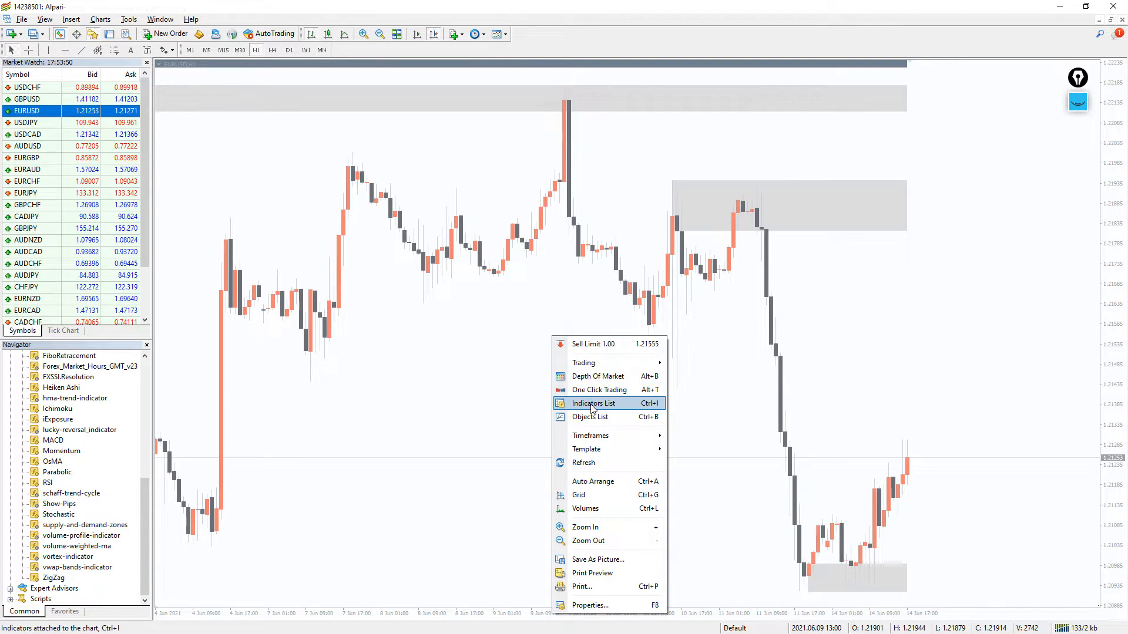
# Open the chart's Indicators List and select supply-and-demand-zones
pyautogui.click(597, 403)
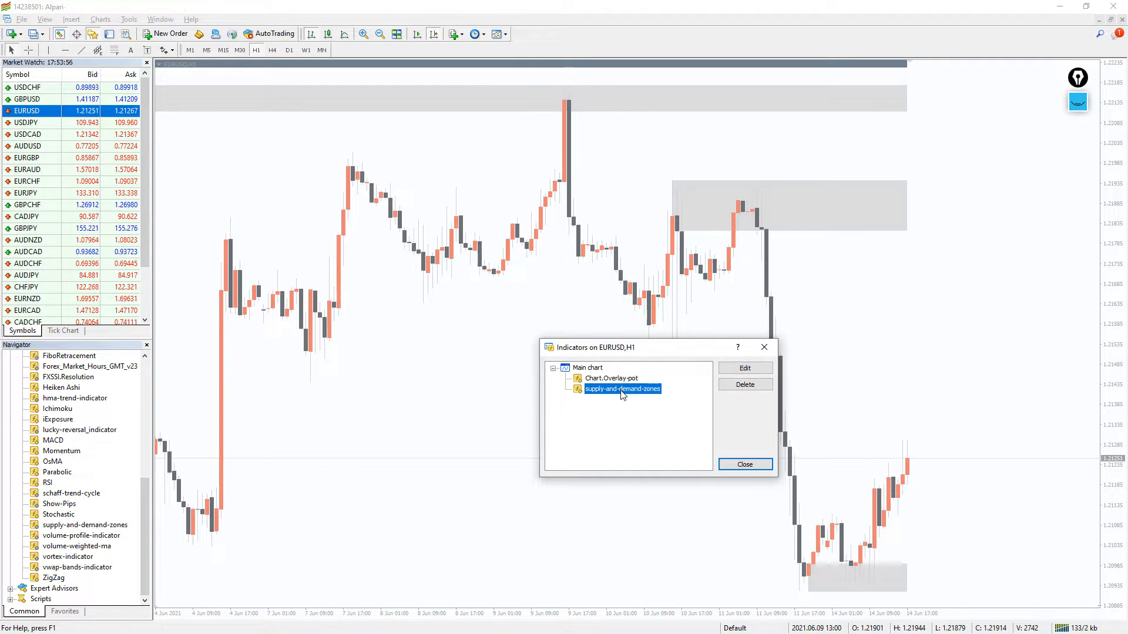
pyautogui.click(744, 368)
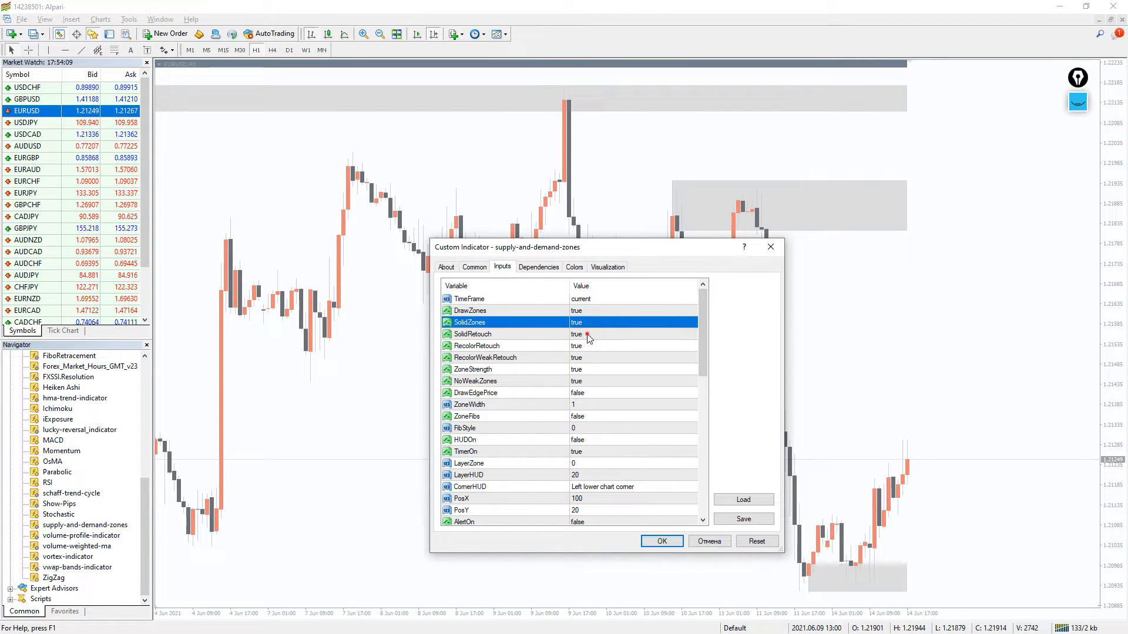
# Switch the indicator's DrawEdgePrice and ZoneFibs inputs to true
pyautogui.click(472, 334)
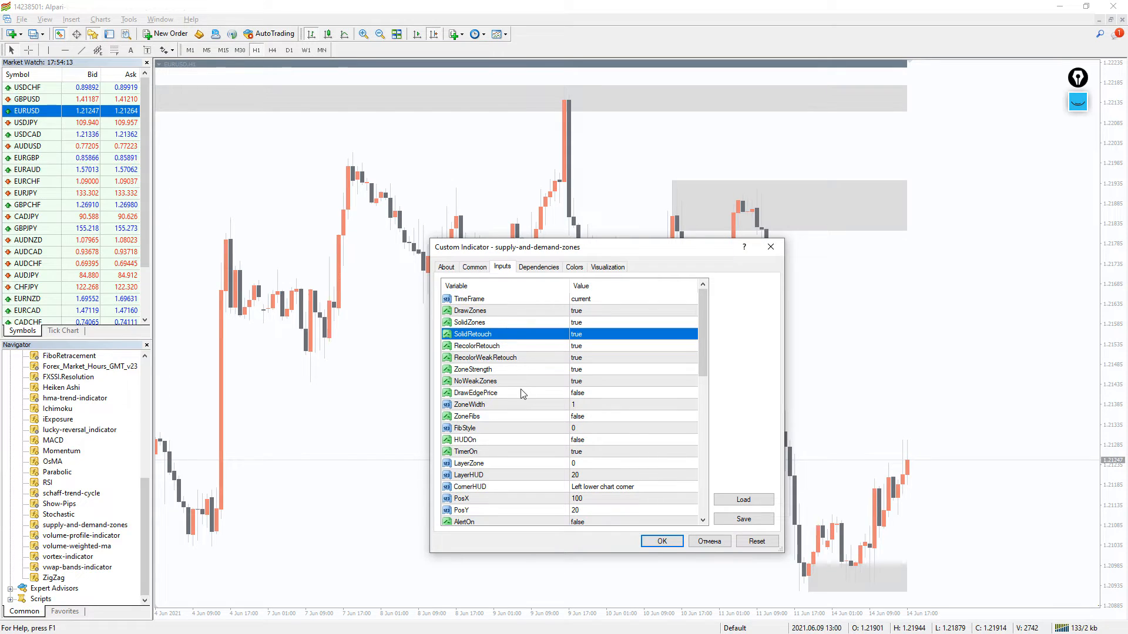
pyautogui.click(475, 393)
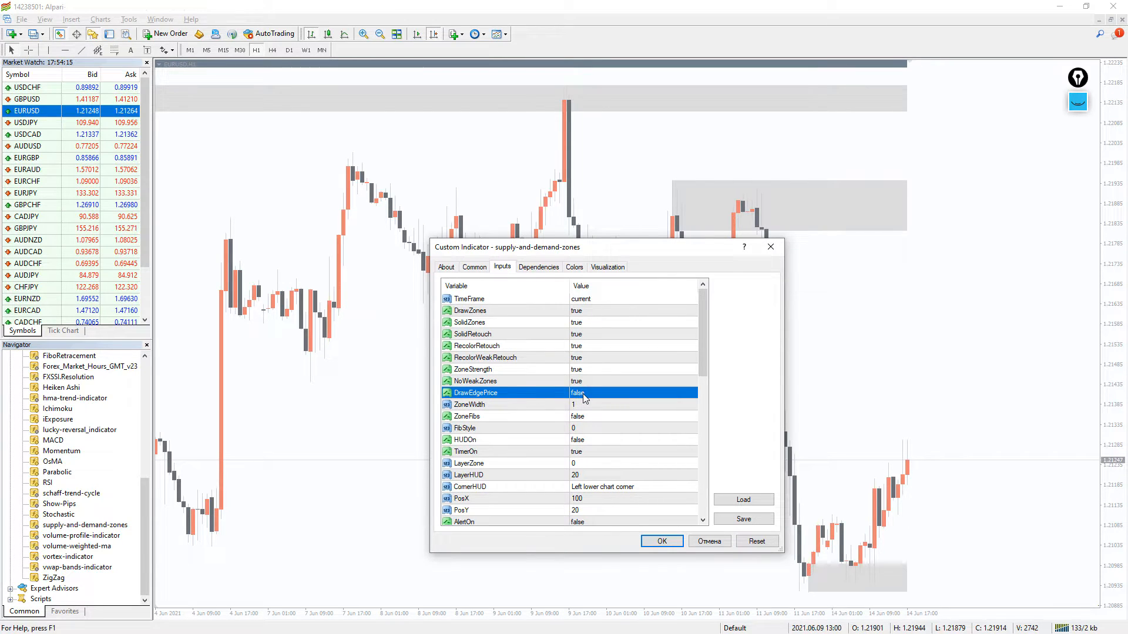
pyautogui.click(633, 393)
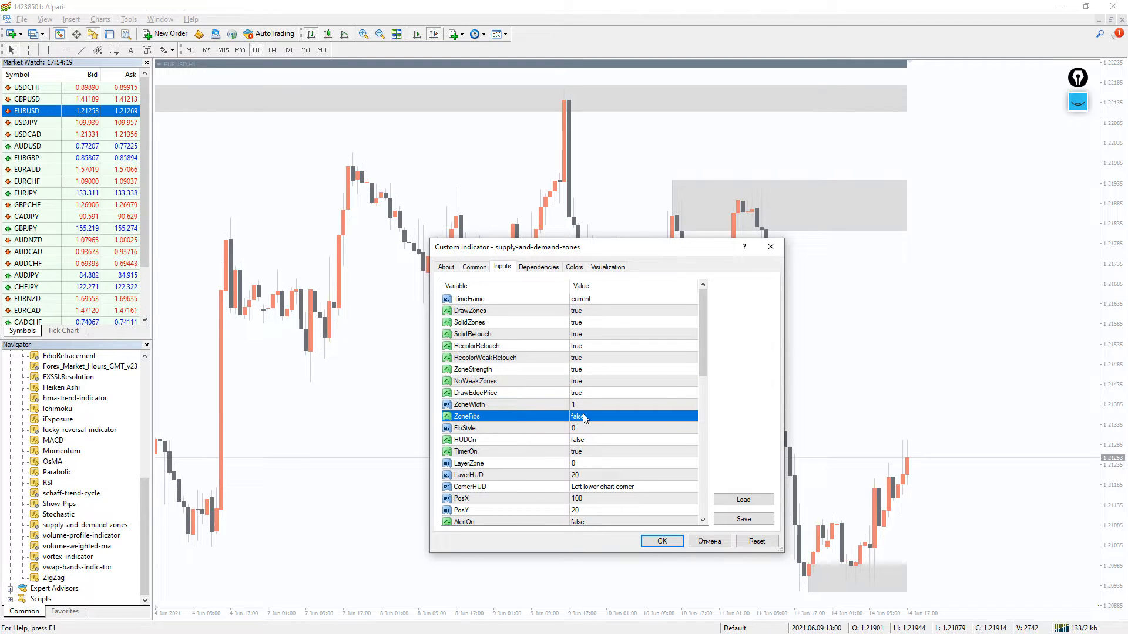
pyautogui.click(634, 417)
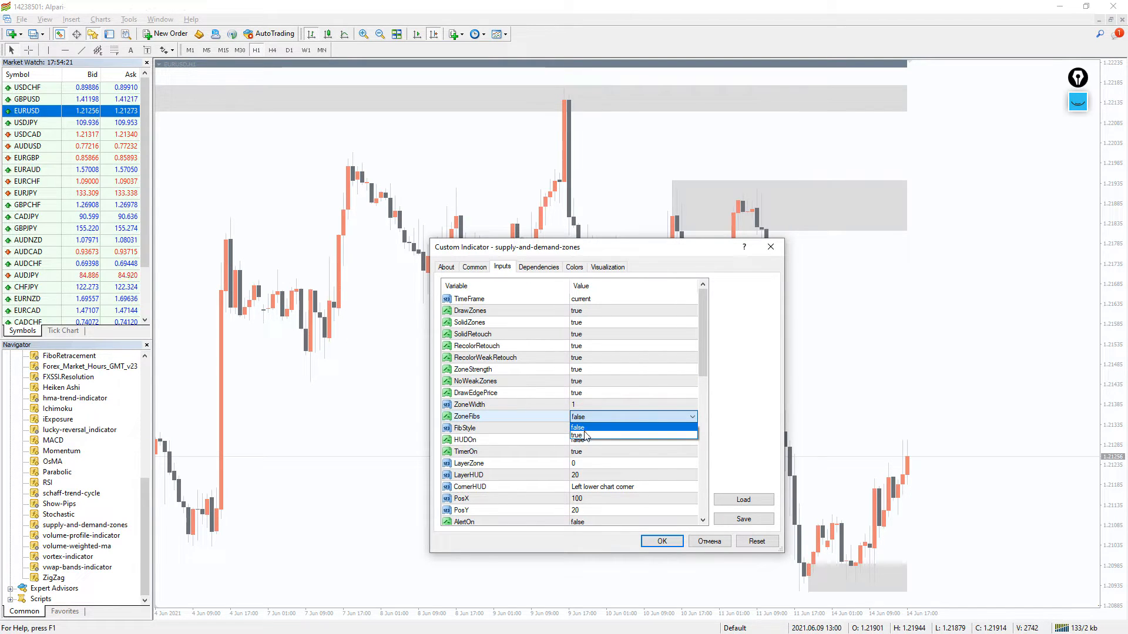
pyautogui.click(578, 436)
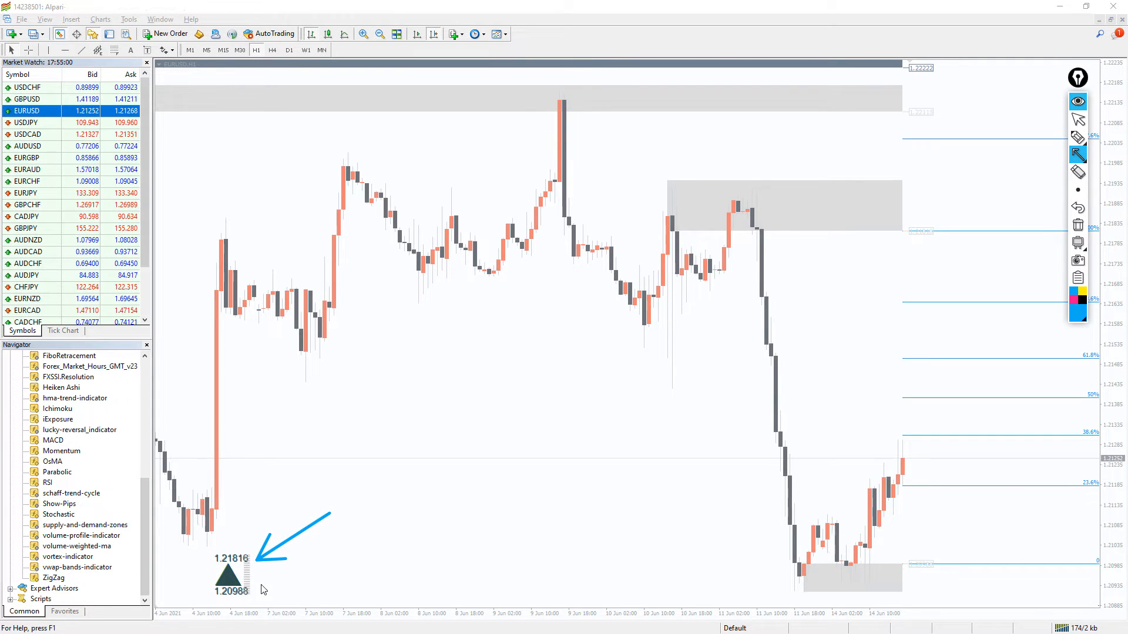
# Draw an overlay-pen arrow pointing at the zone's 50% Fibonacci retracement level
pyautogui.moveTo(683, 572); pyautogui.dragTo(885, 395)
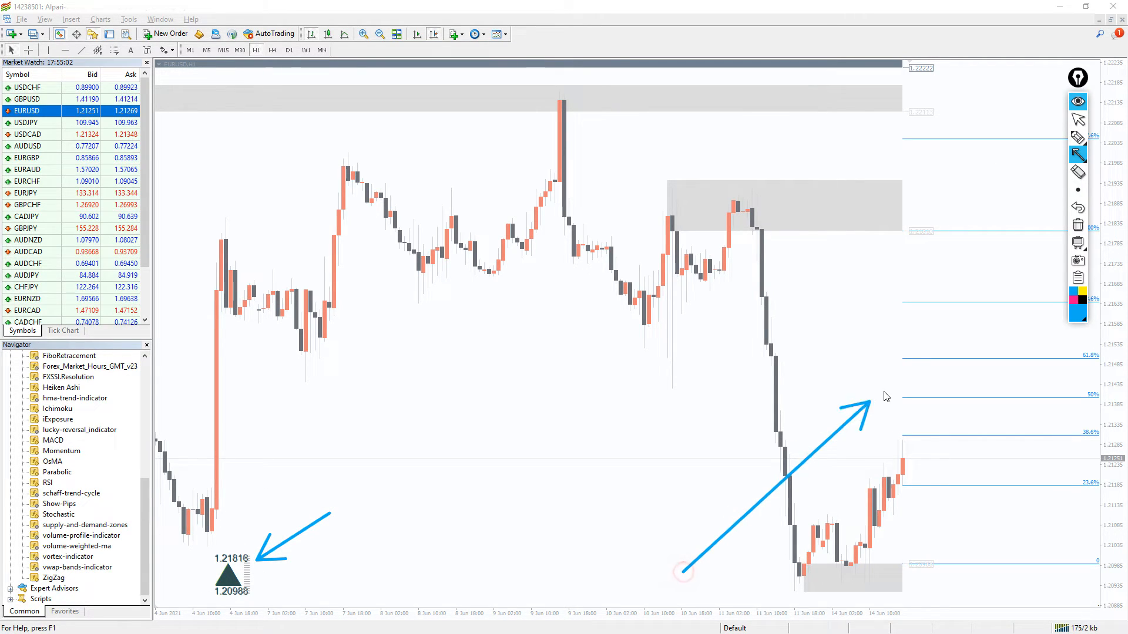